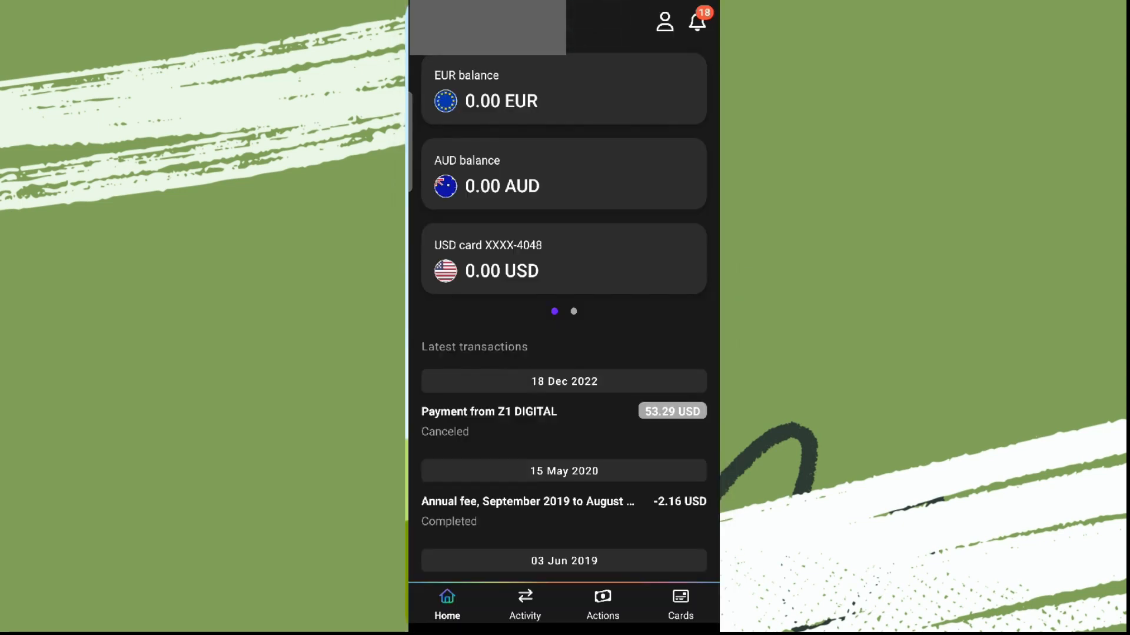
Open Payoneer's Support Center from the profile's Account info menu
left_click(663, 21)
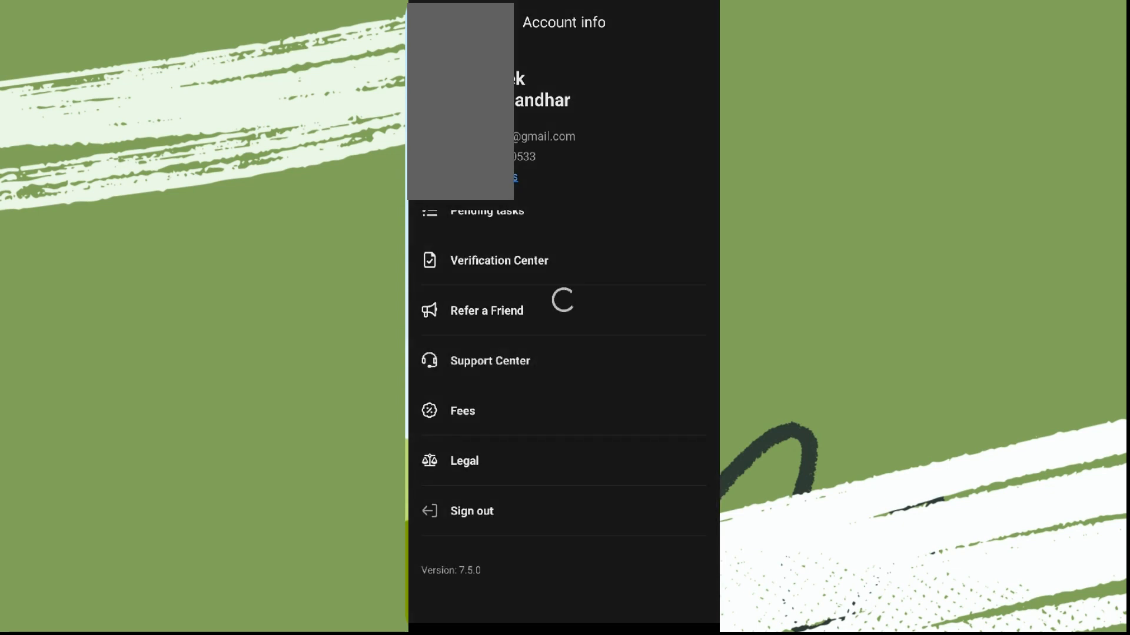
left_click(489, 360)
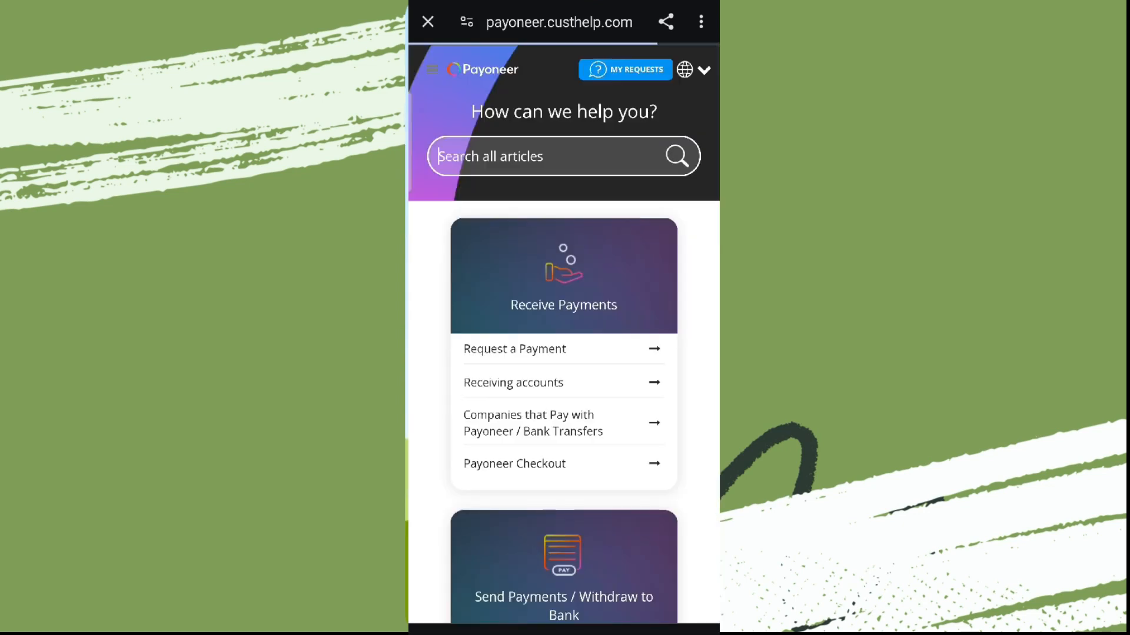
Scroll down the help site to My Payoneer Card's Ordering & Activation questions
scroll("down", 3)
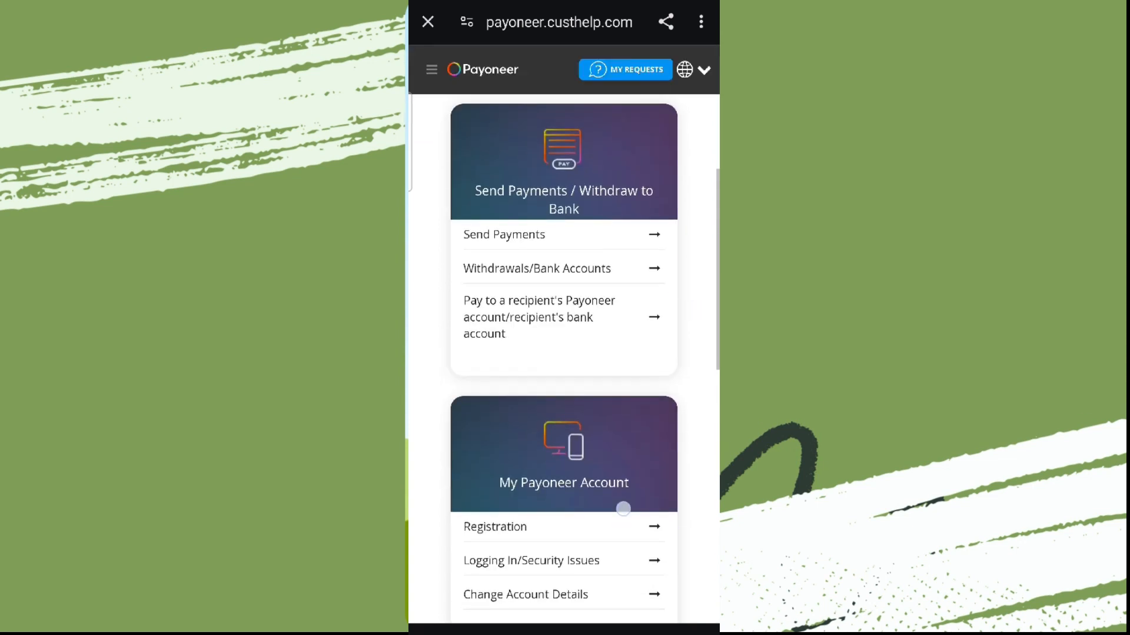
scroll("down", 3)
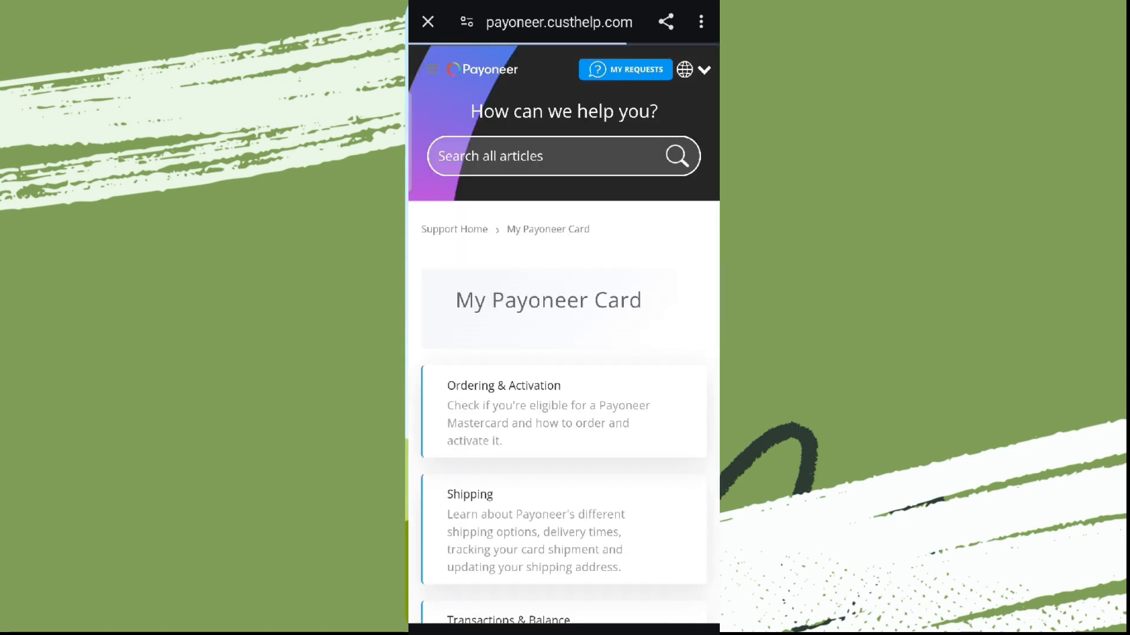
scroll("down", 3)
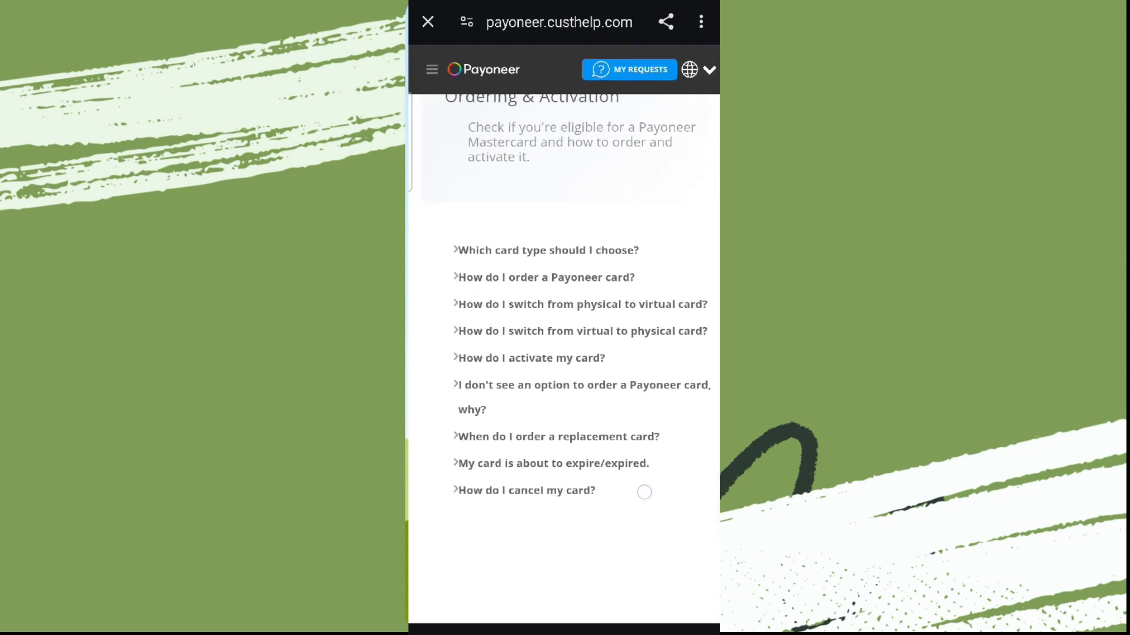
Open 'How do I cancel my card?' and bring up its support contact form
left_click(526, 491)
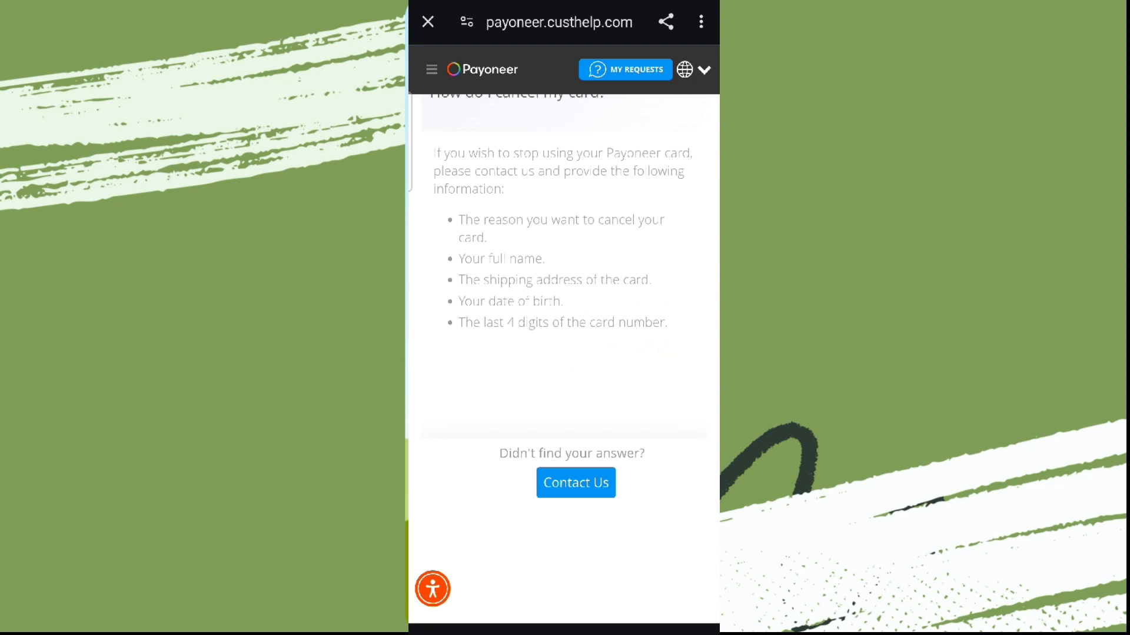
left_click(574, 483)
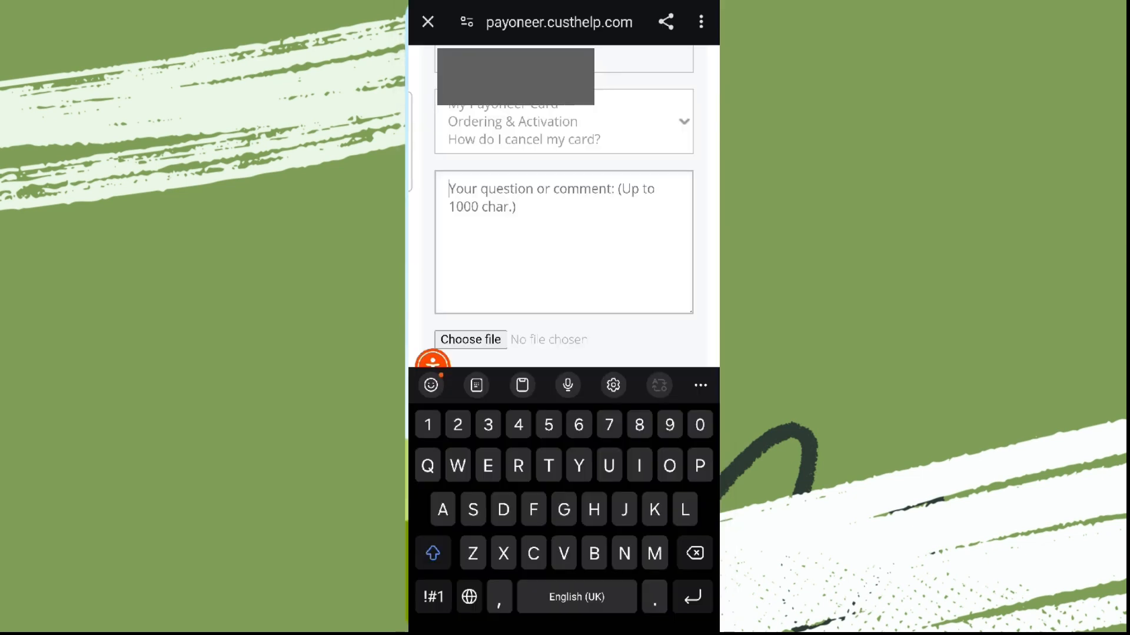
Scroll the cancellation contact form down to the attachment and Submit options
scroll("down", 3)
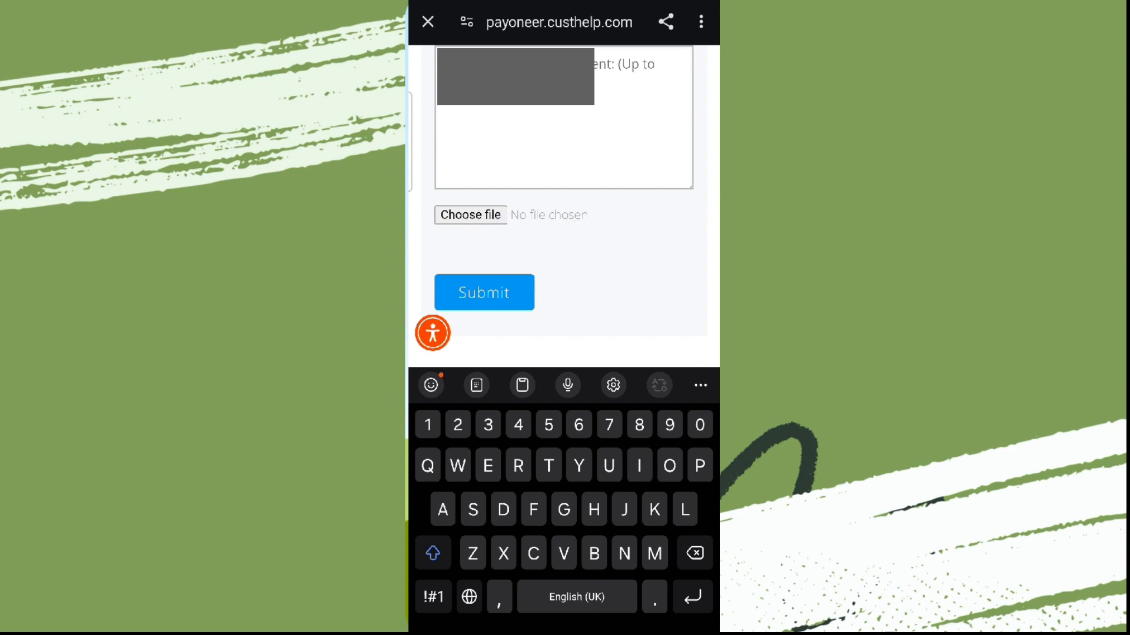
scroll("down", 3)
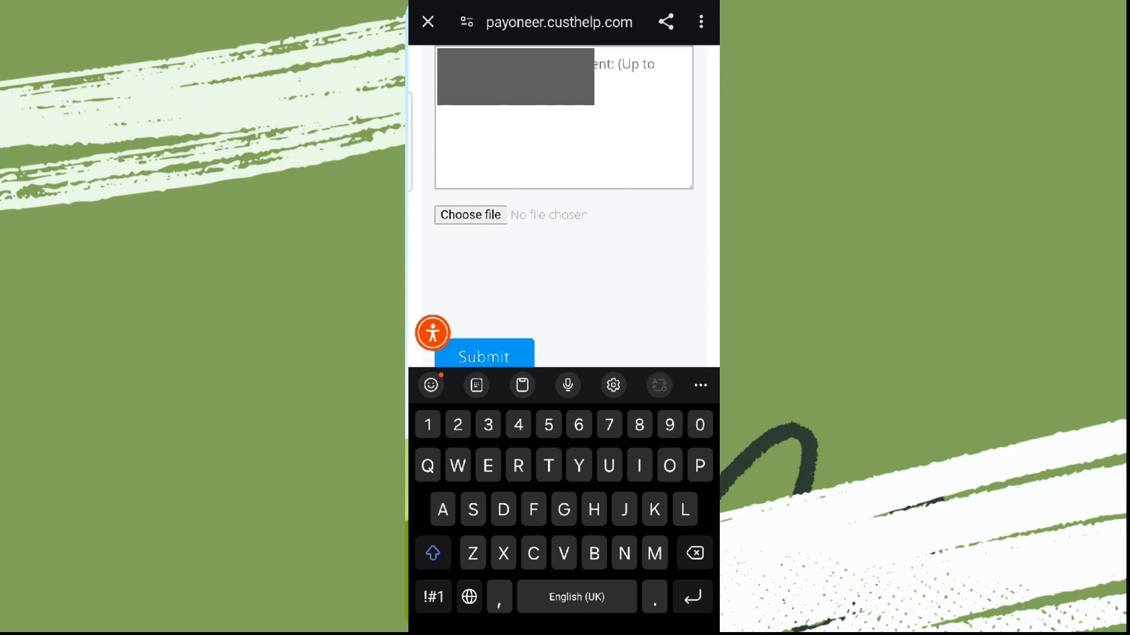